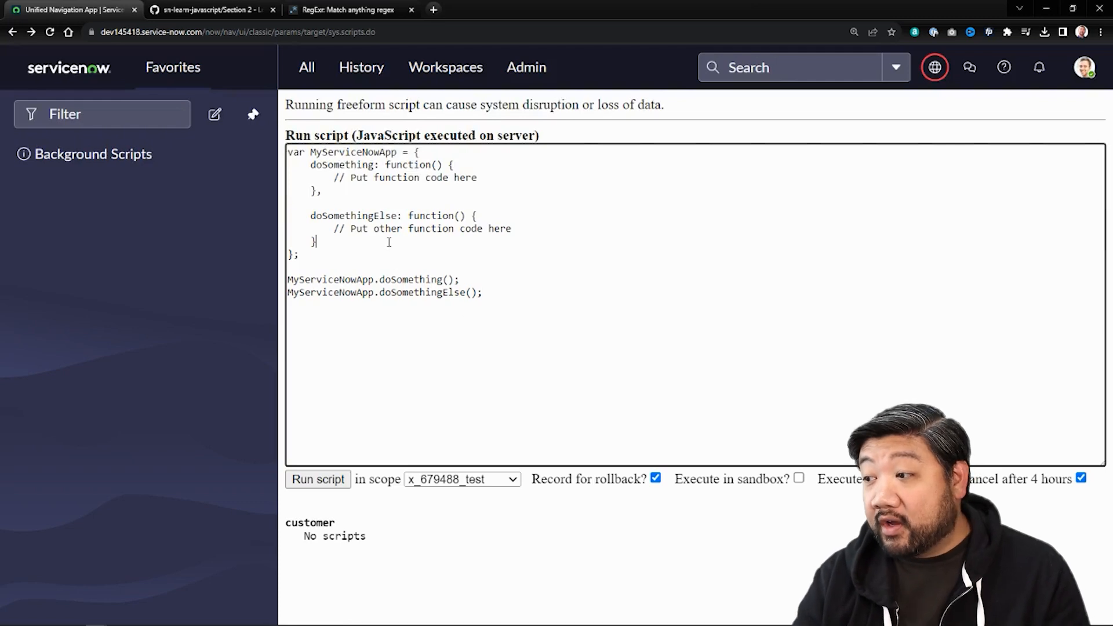
Add a myName property set to "earl" after the doSomethingElse function in MyServiceNowApp.
text(,)
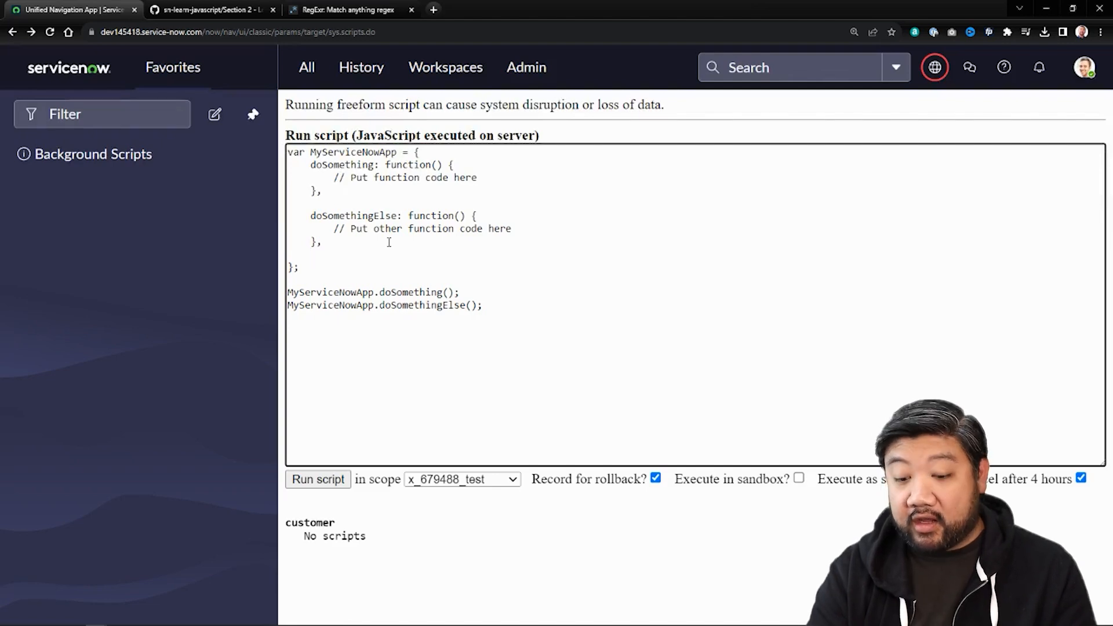
text(myS)
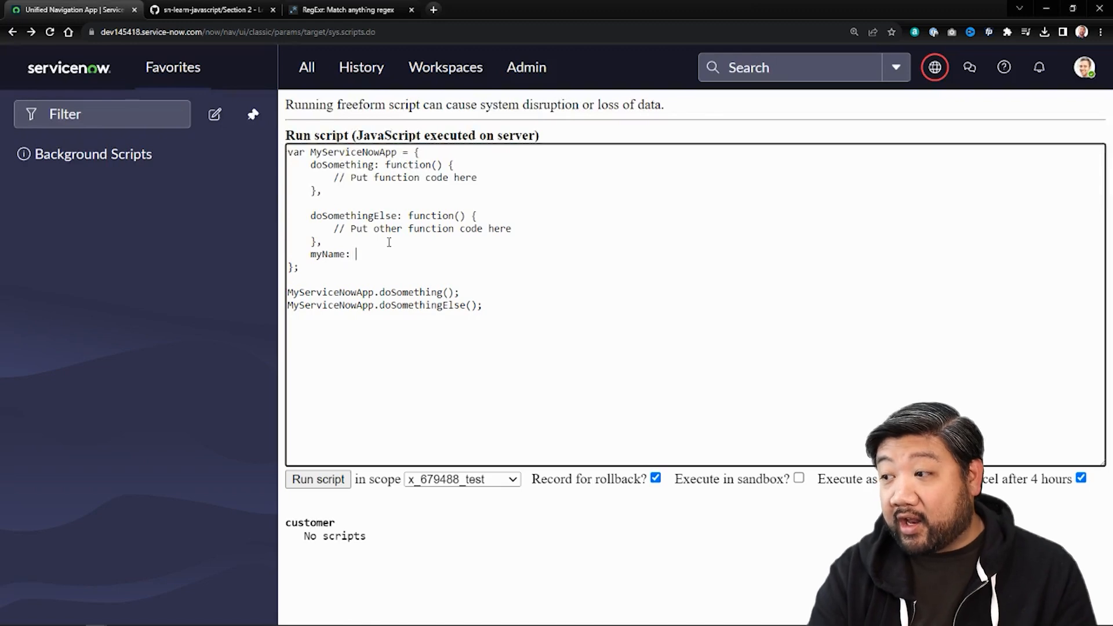
text("ea)
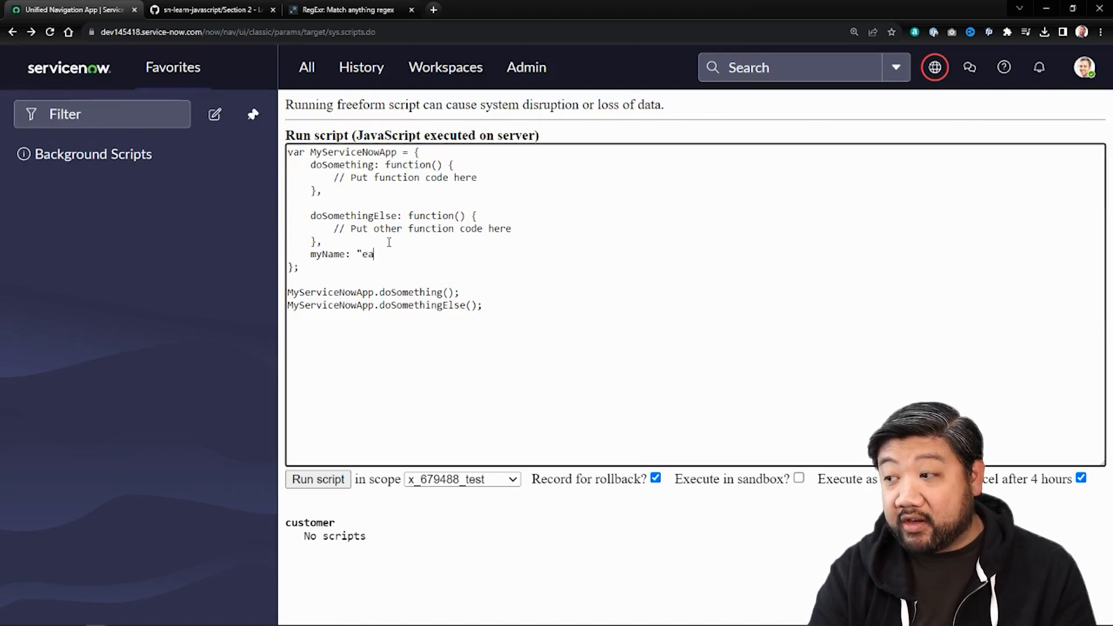
text(rl",)
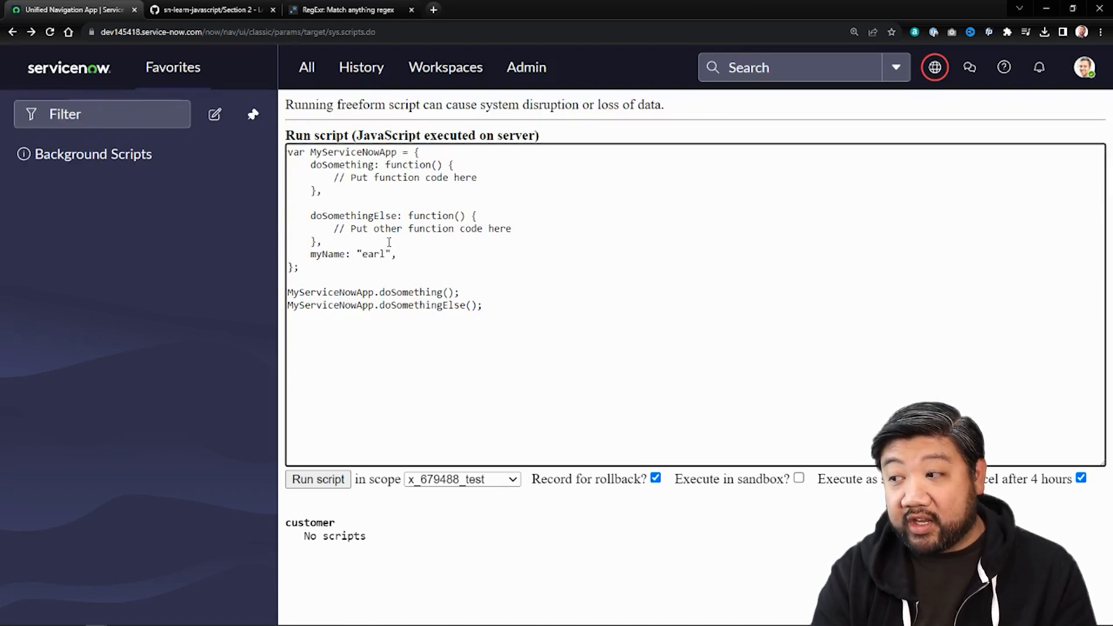
text(va)
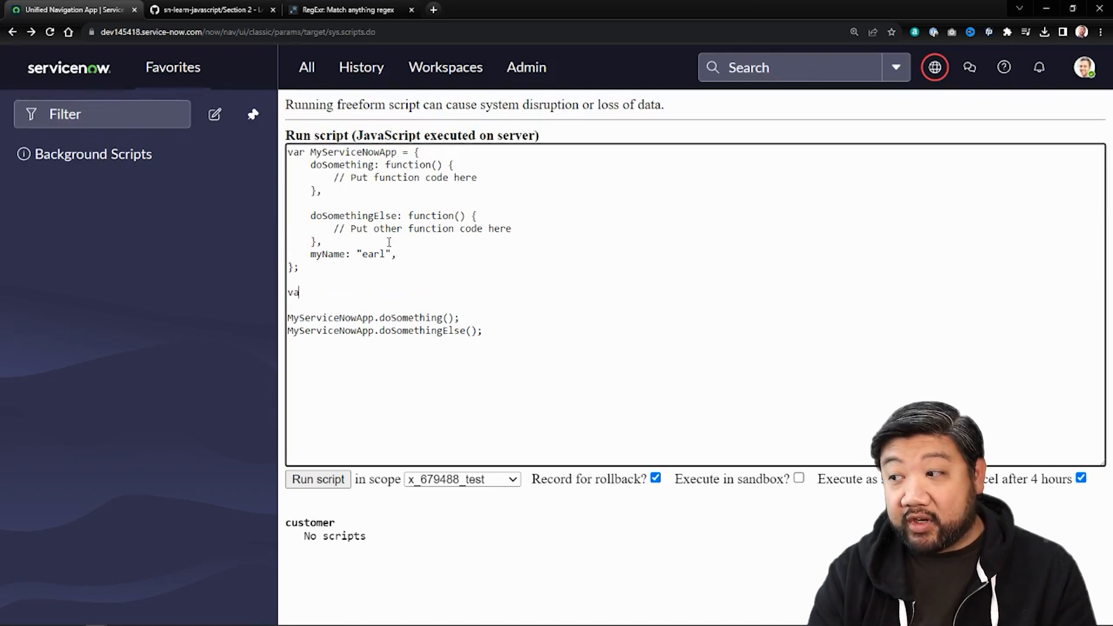
text(r myN)
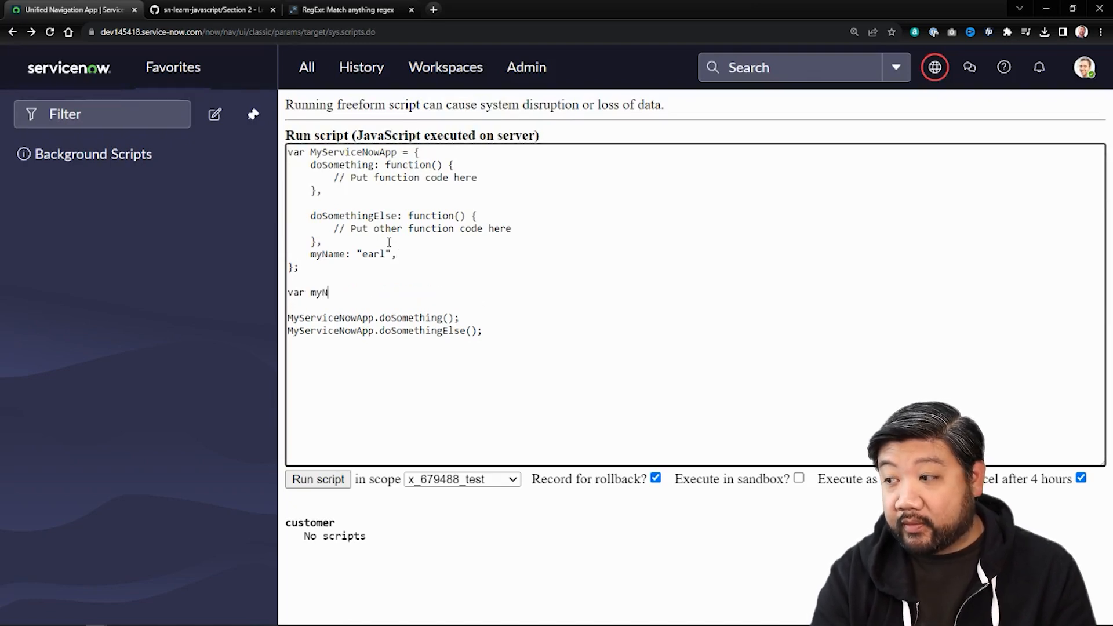
text(ame = ")
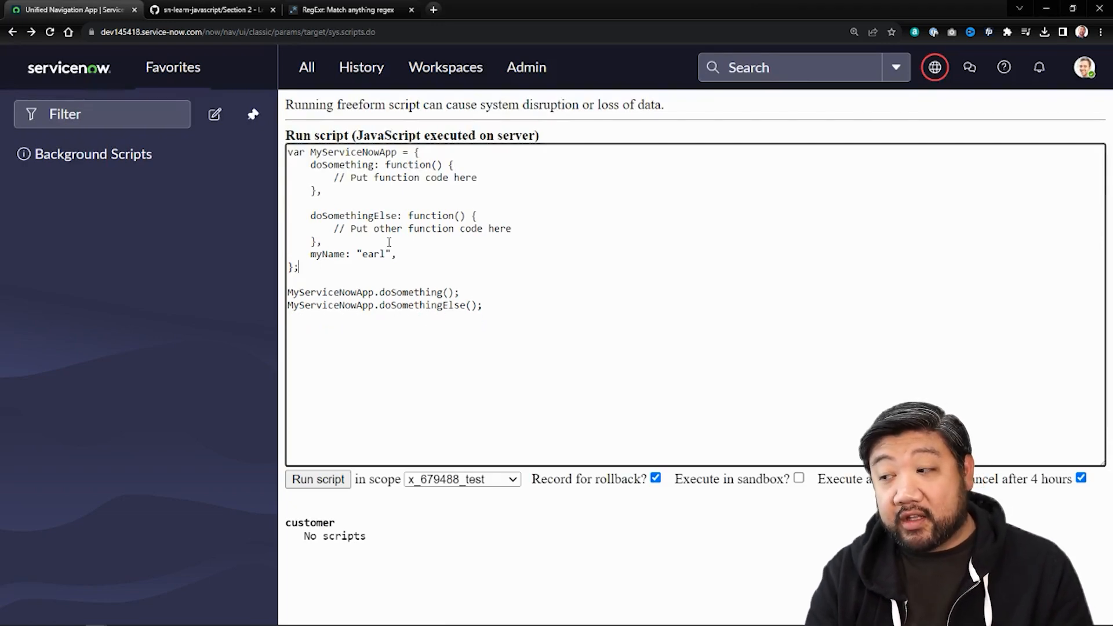
double_click(354, 152)
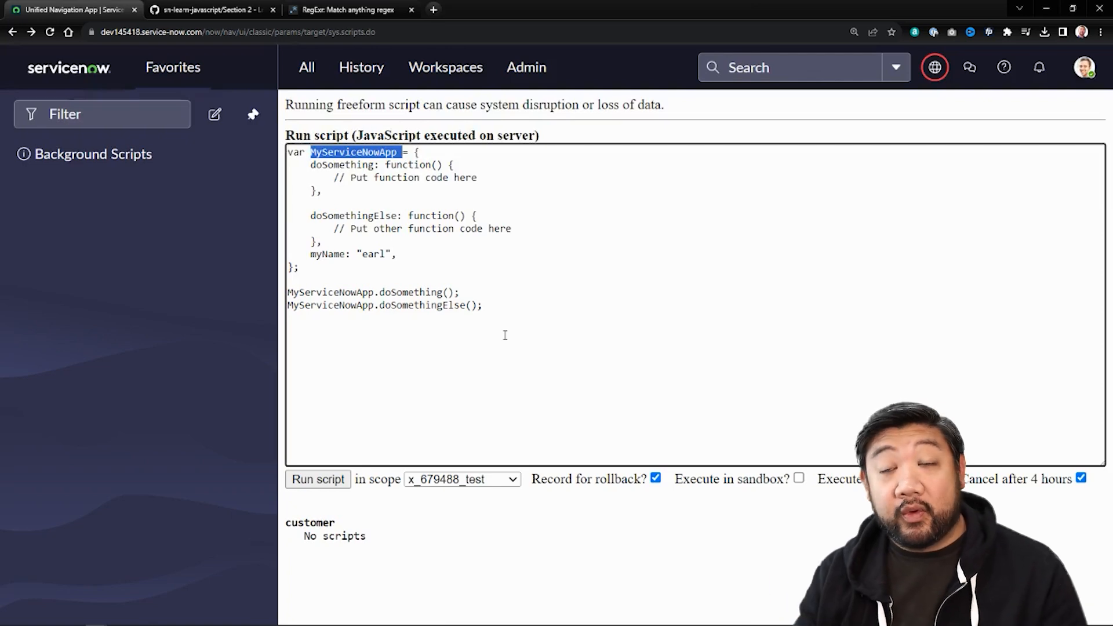